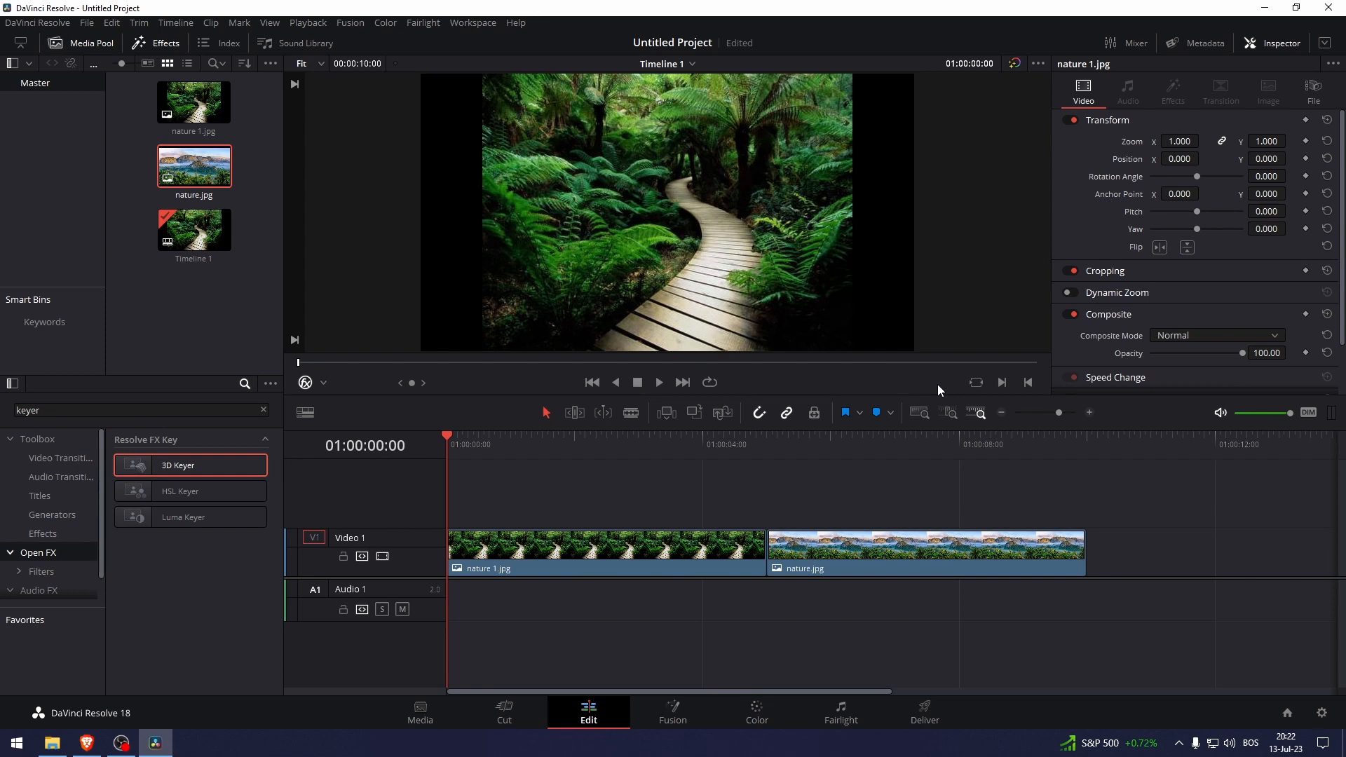
# - Switch the viewer's on-screen controls to Dynamic Zoom
pyautogui.click(865, 437)
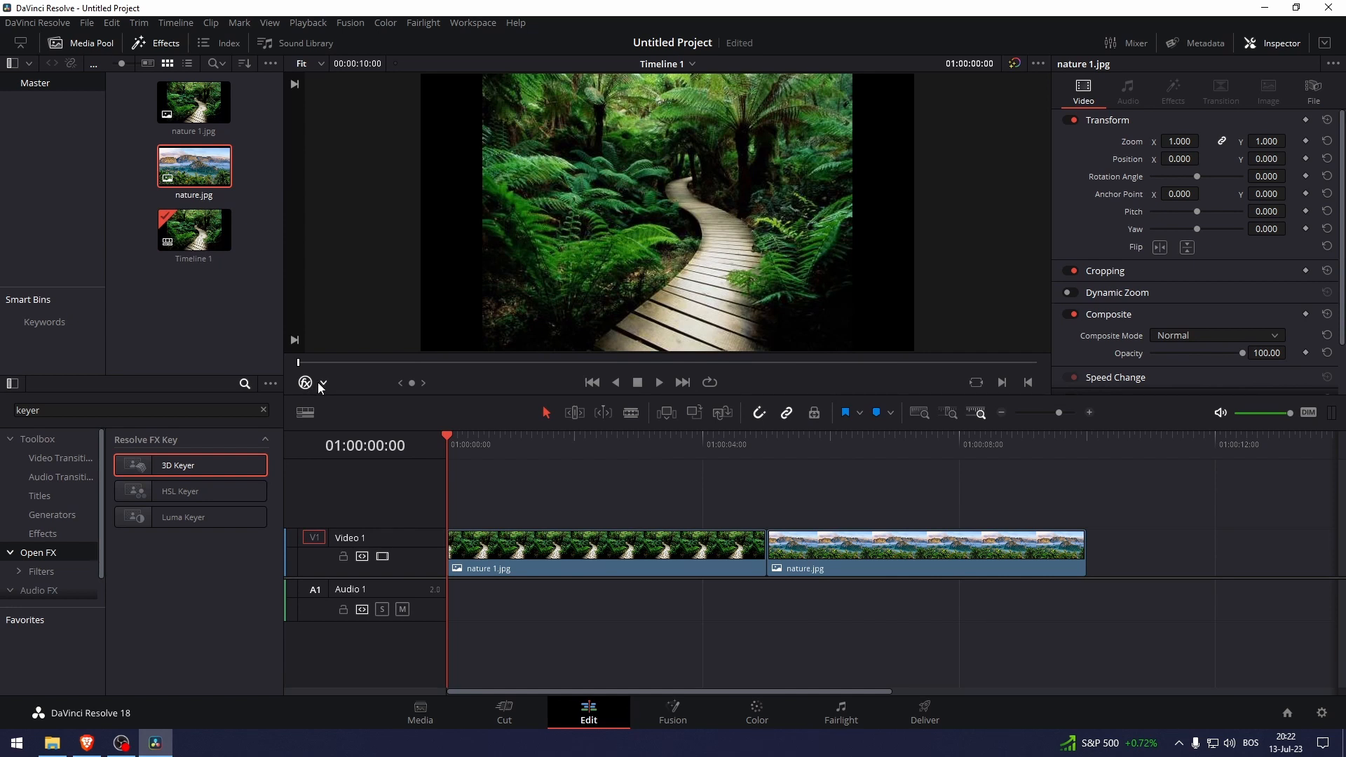
pyautogui.click(322, 383)
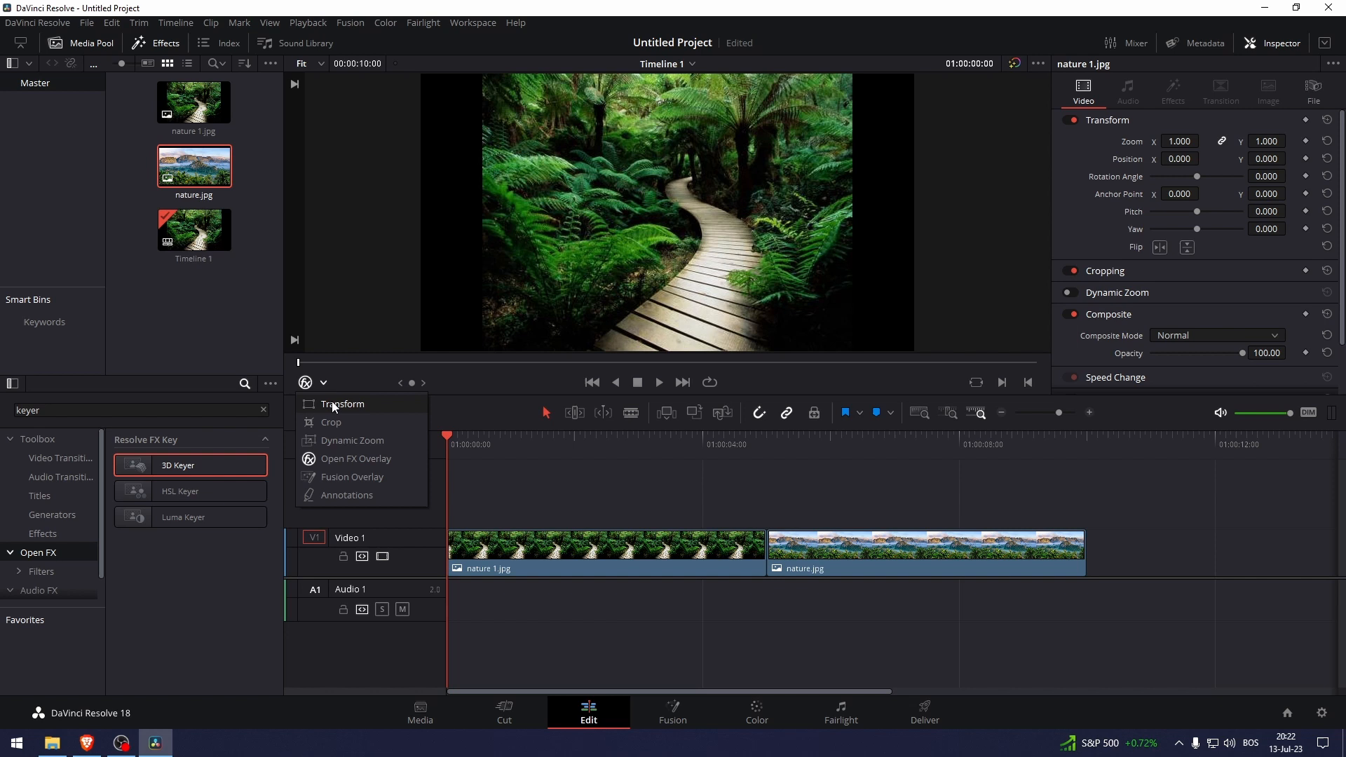
pyautogui.moveTo(370, 463)
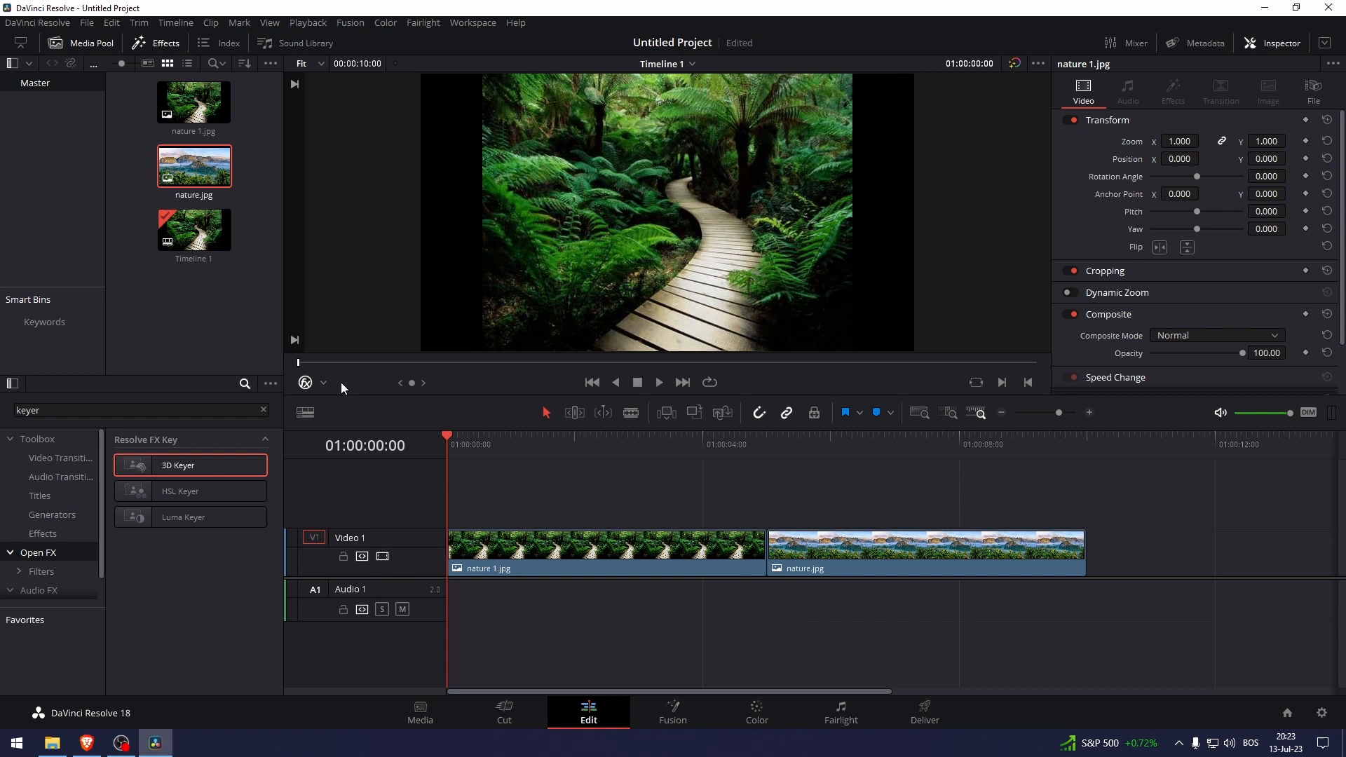
pyautogui.moveTo(493, 413)
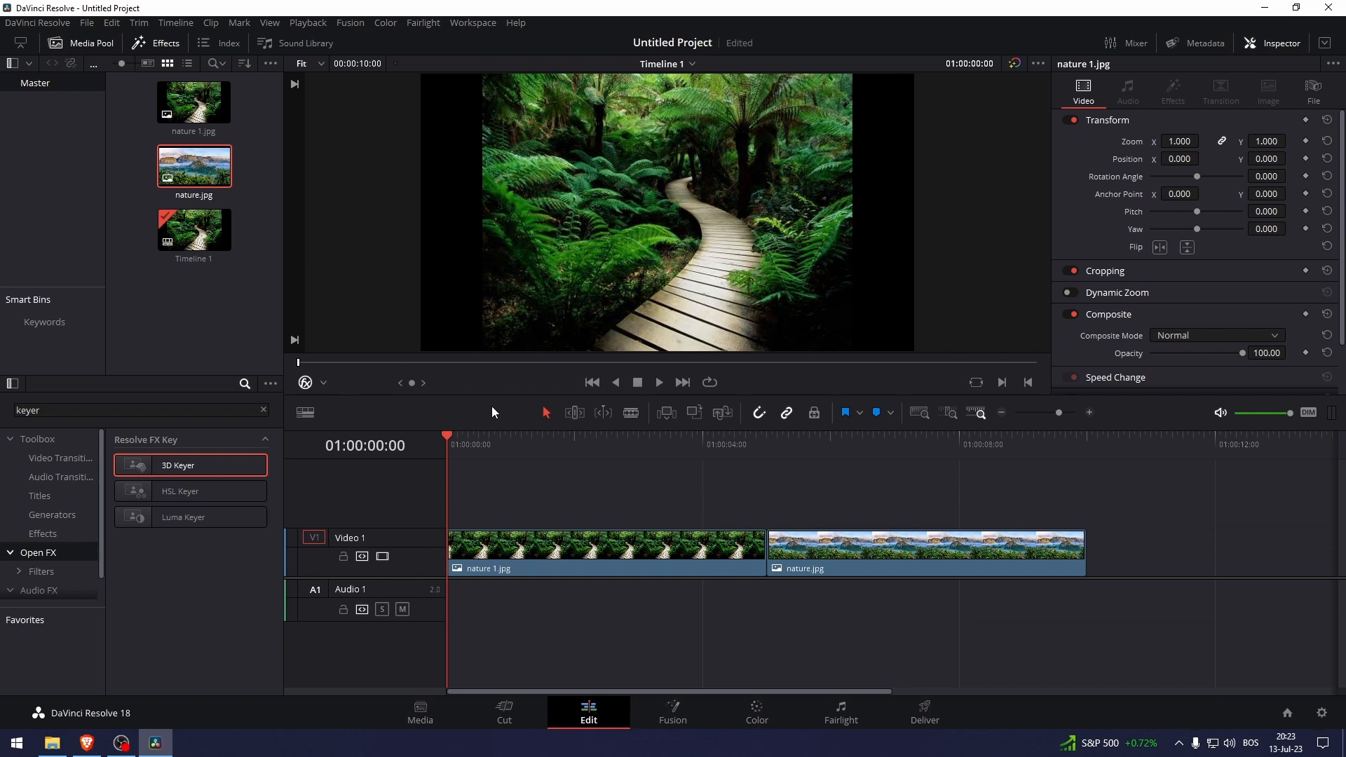
pyautogui.click(324, 382)
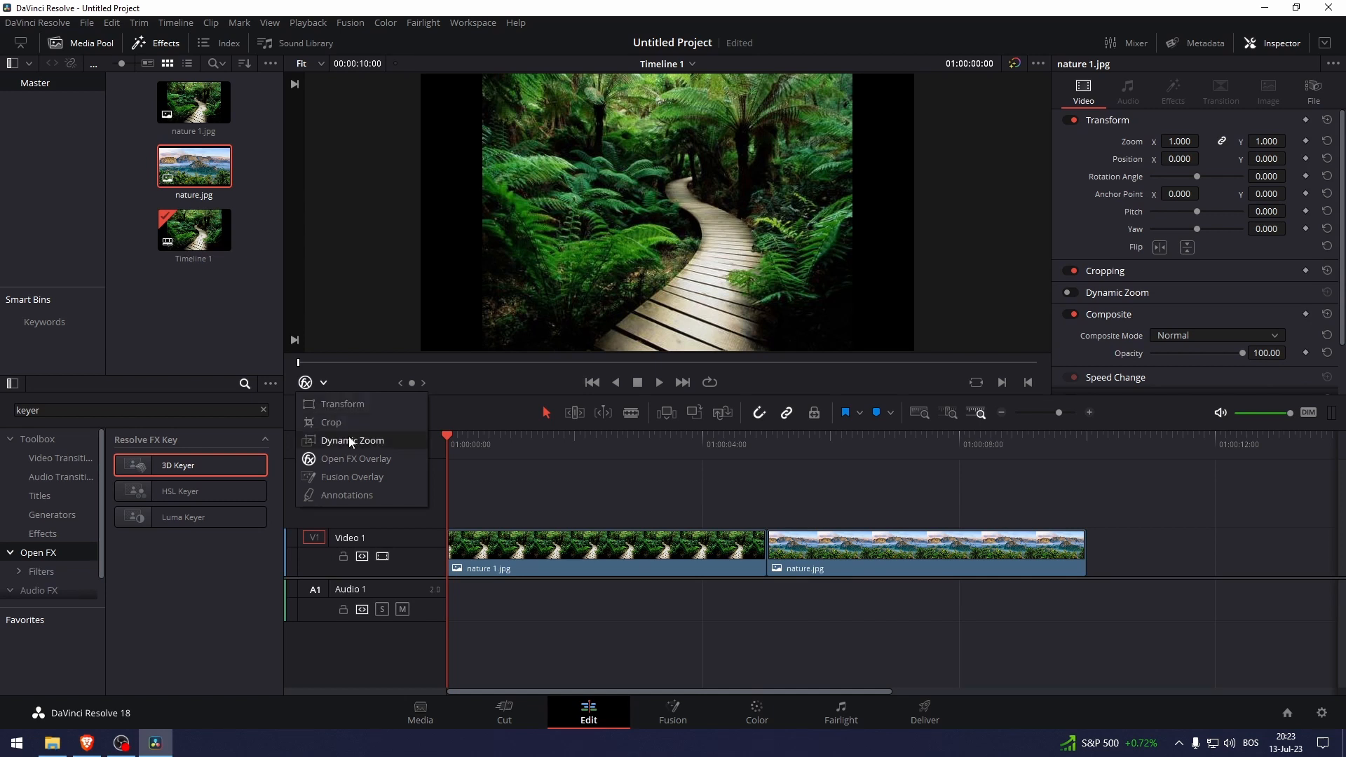
pyautogui.click(341, 404)
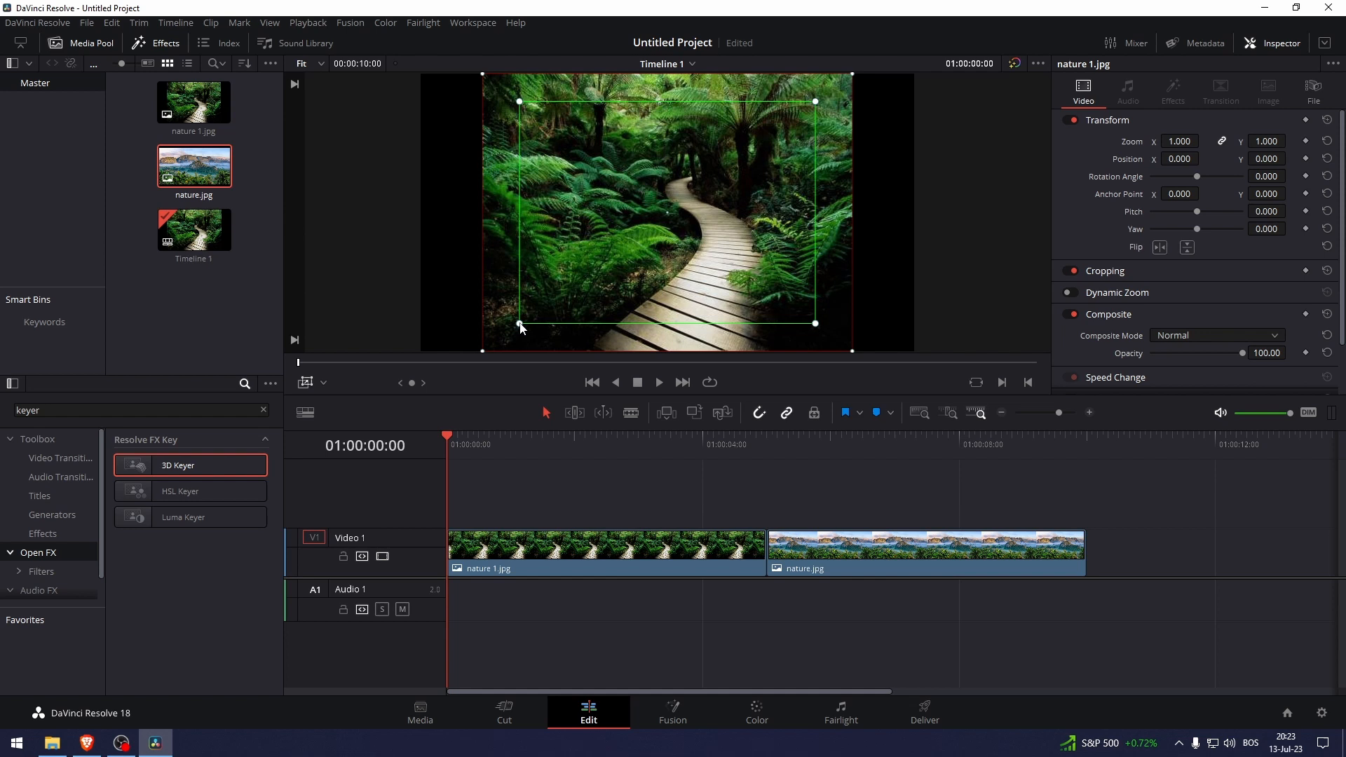
# - Tighten the green end framing over the path and fit the red start framing to the whole image
pyautogui.moveTo(519, 325); pyautogui.dragTo(570, 287)
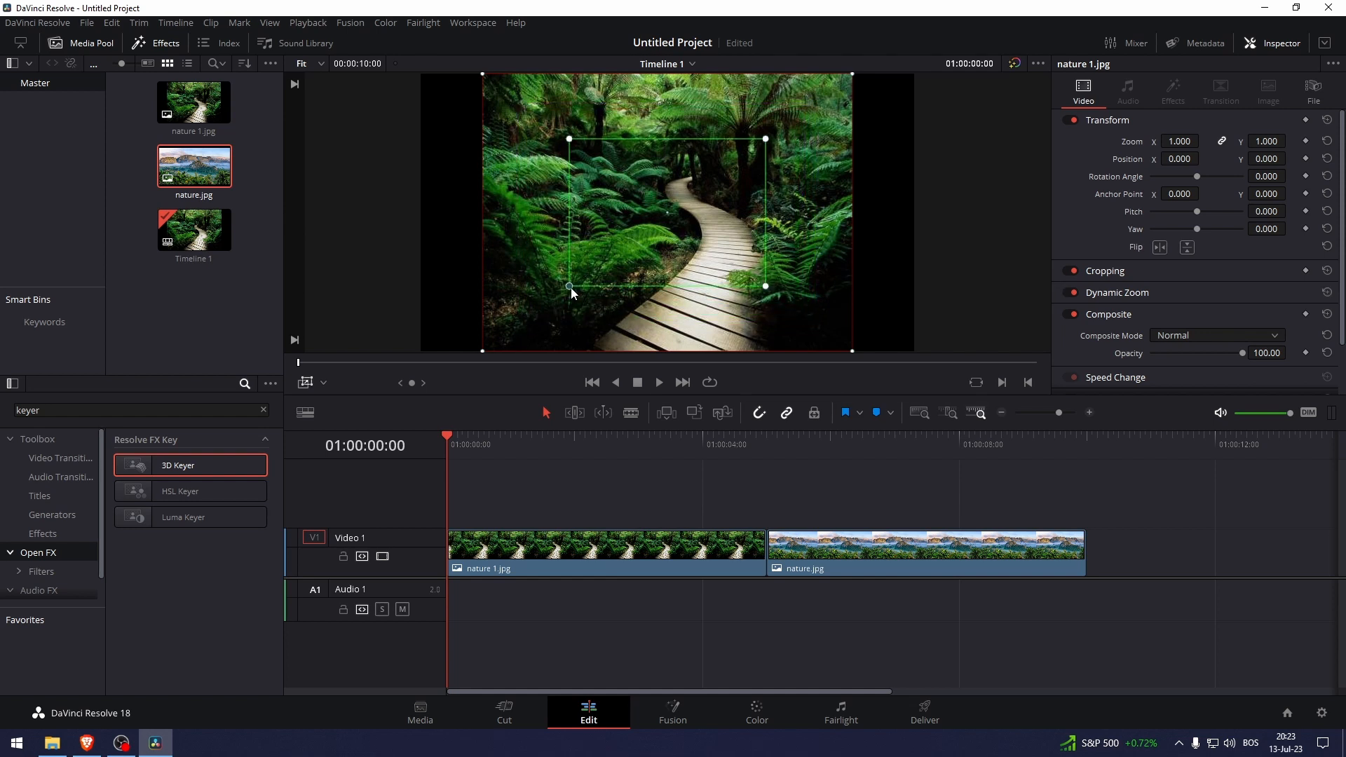
pyautogui.moveTo(571, 286); pyautogui.dragTo(559, 286)
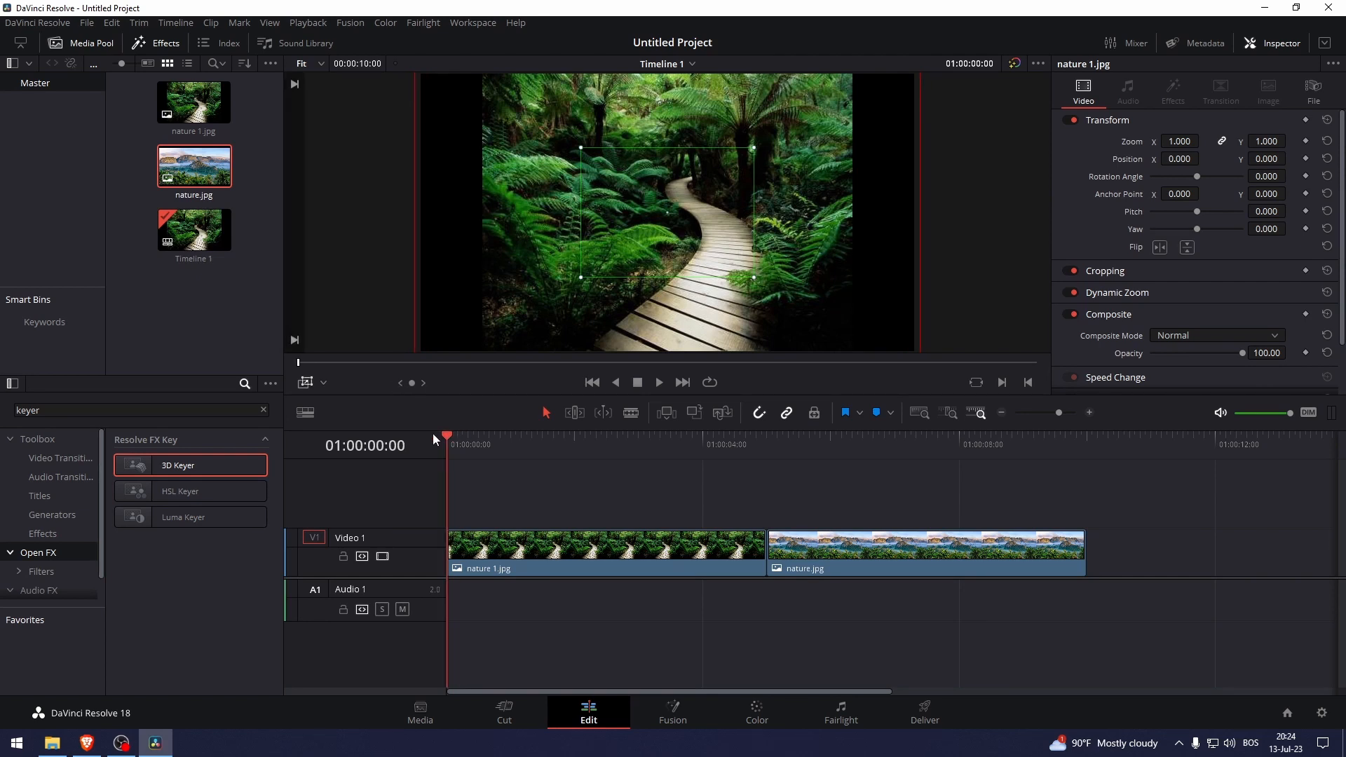
pyautogui.click(658, 382)
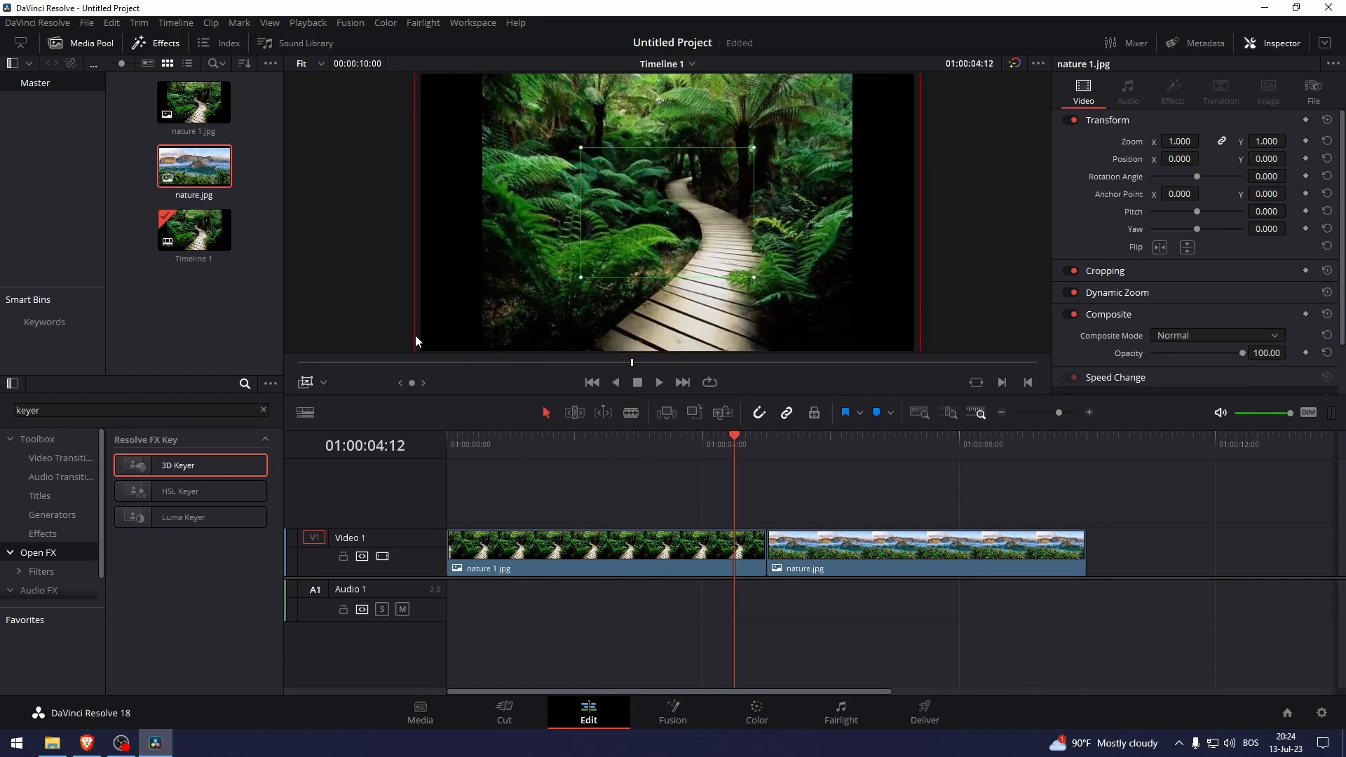
pyautogui.moveTo(428, 291)
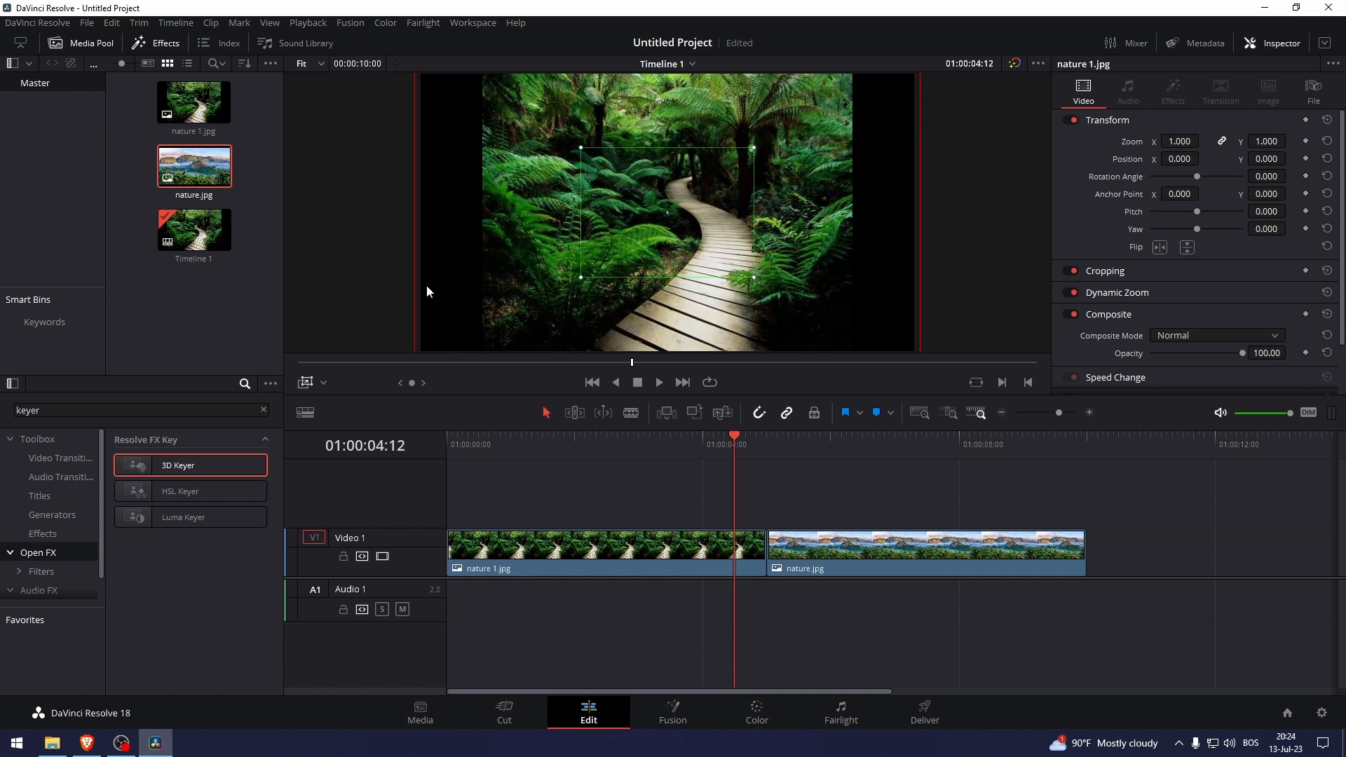
pyautogui.moveTo(416, 272)
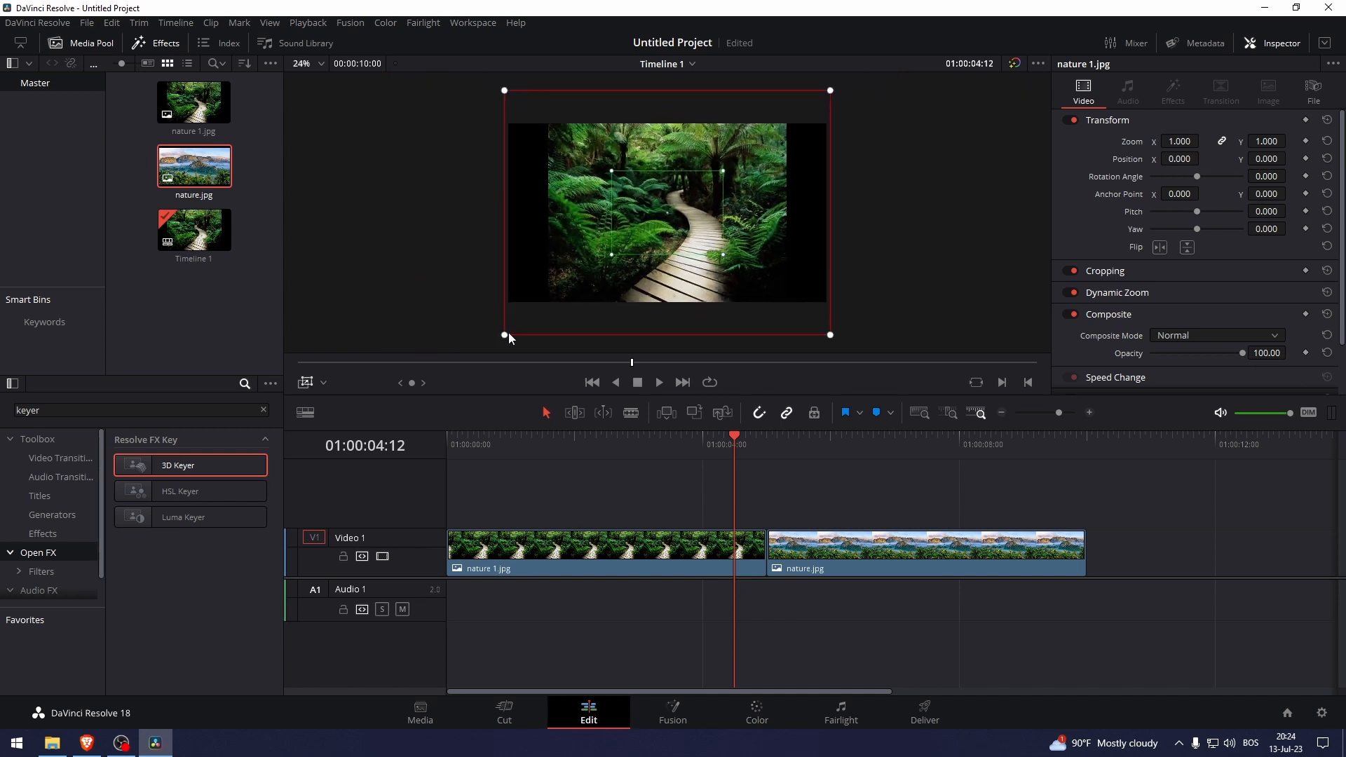
pyautogui.moveTo(505, 335); pyautogui.dragTo(544, 302)
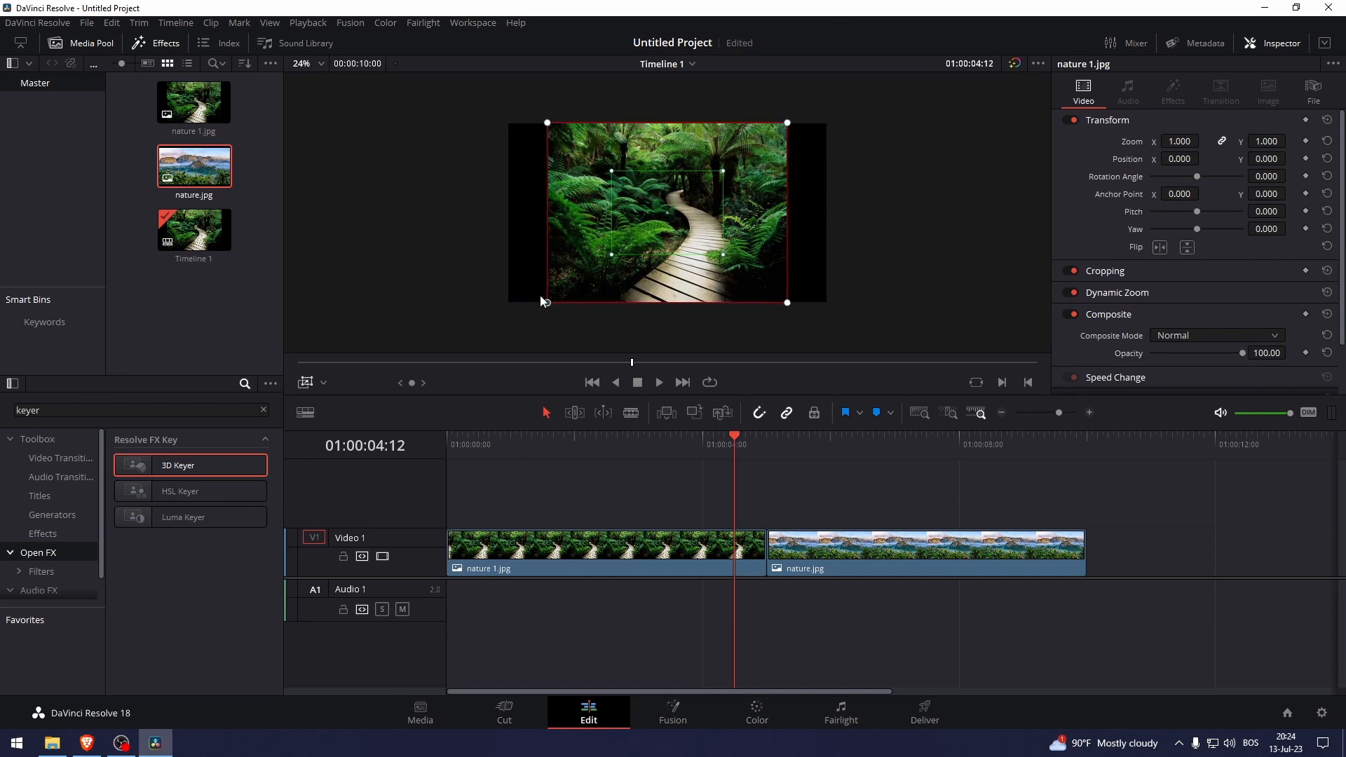
pyautogui.click(301, 63)
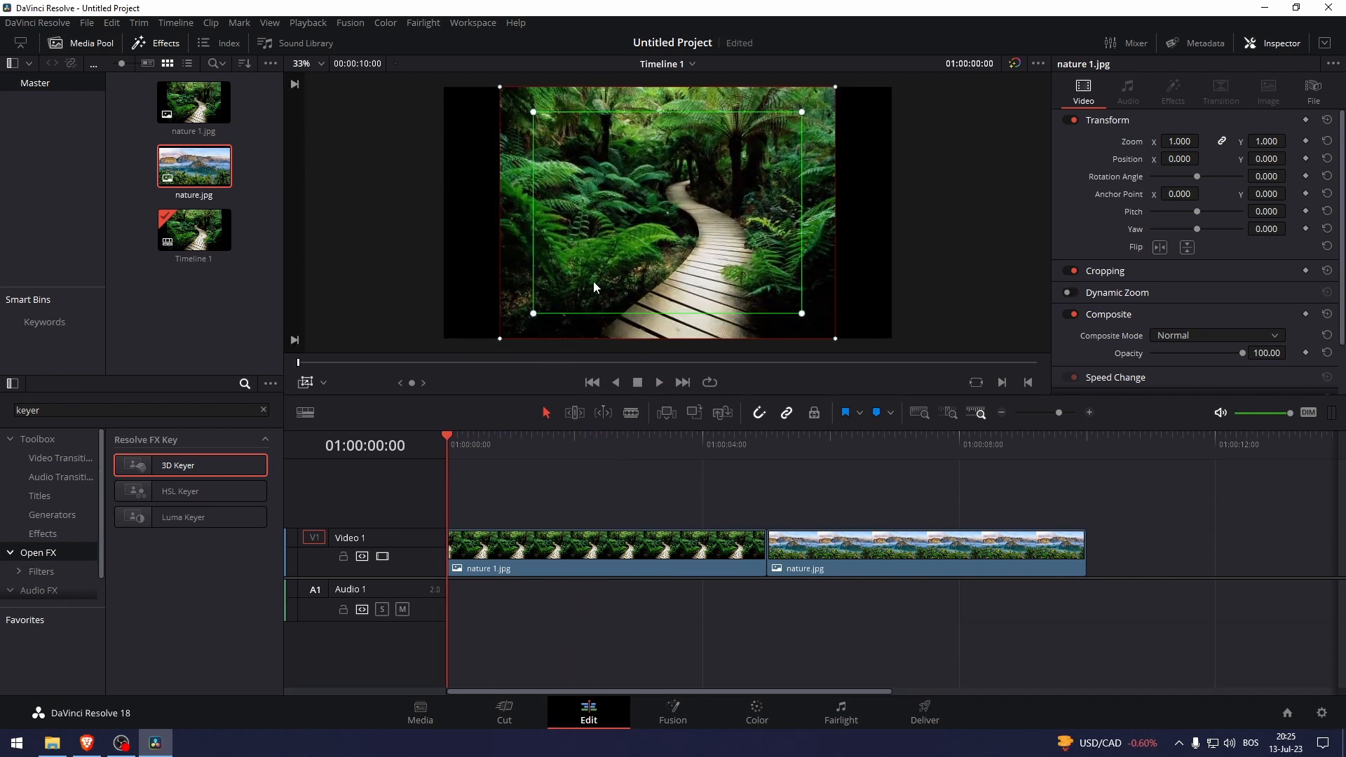
# - Switch the viewer overlay from Dynamic Zoom to Transform
pyautogui.click(324, 382)
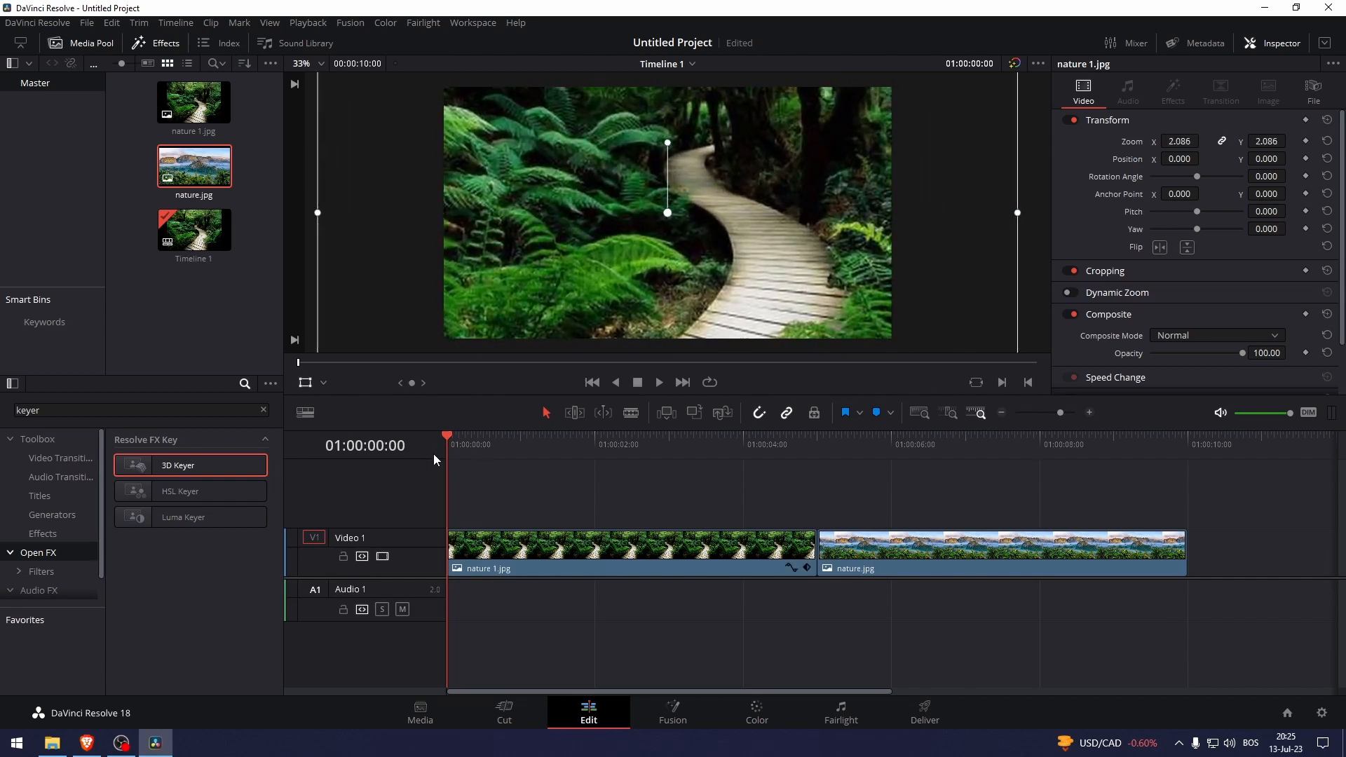
pyautogui.moveTo(657, 187)
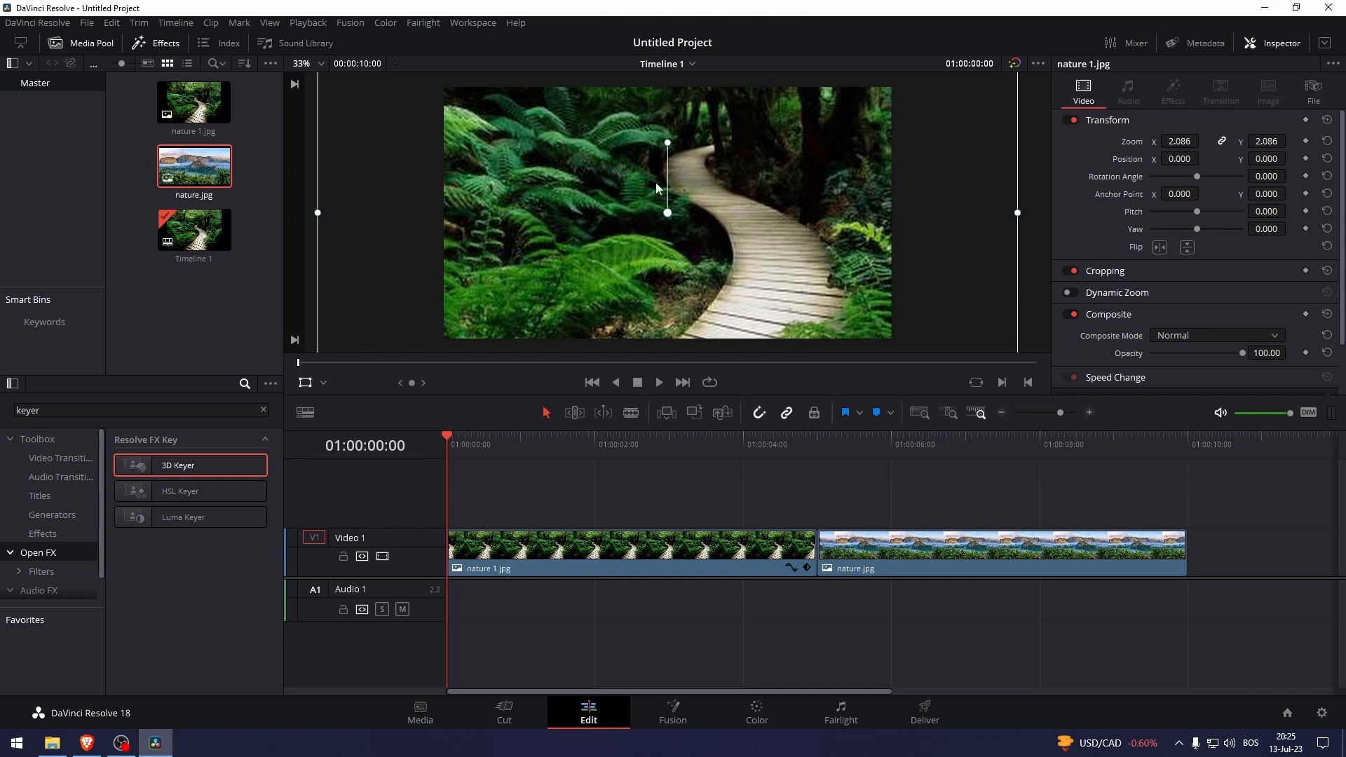
pyautogui.moveTo(1206, 148)
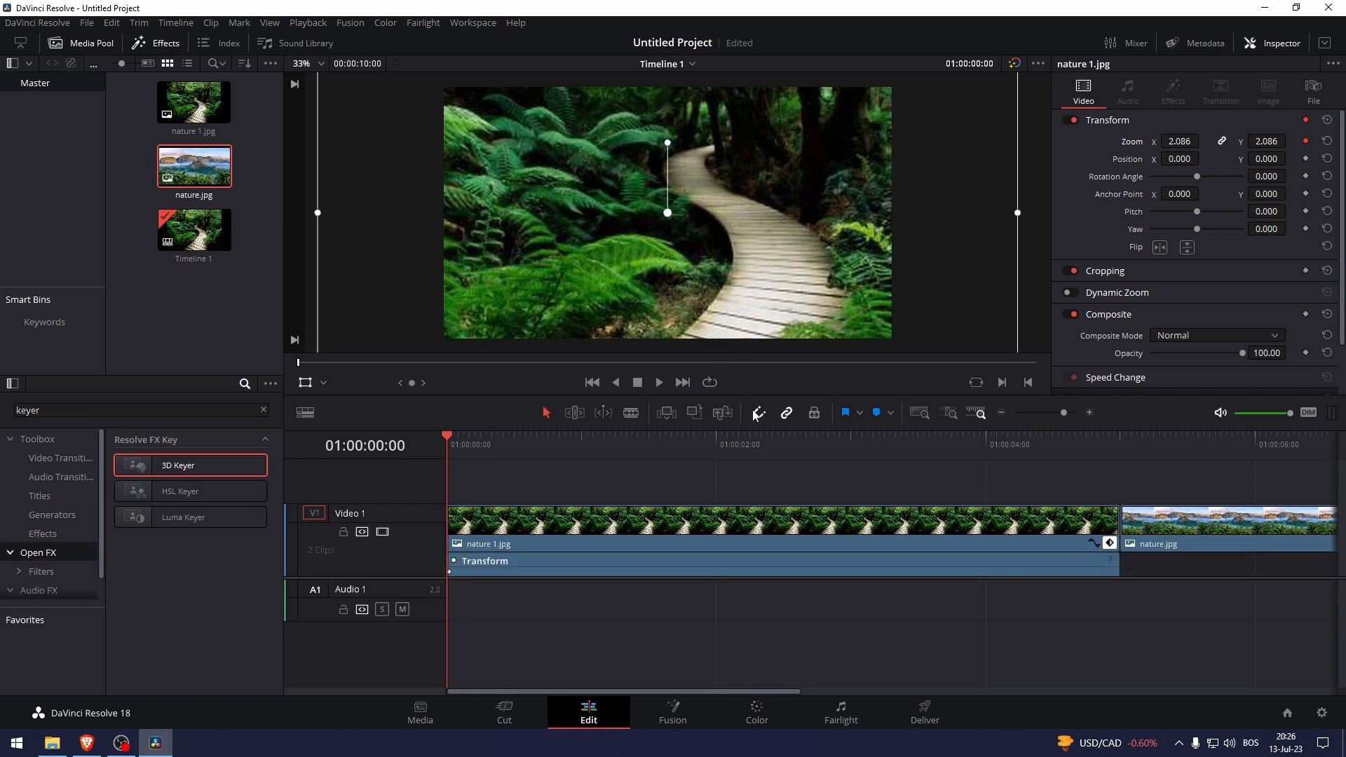
# - At the clip's last frame, scale the forest image down to zoom 0.995, then return to the start
pyautogui.click(1120, 437)
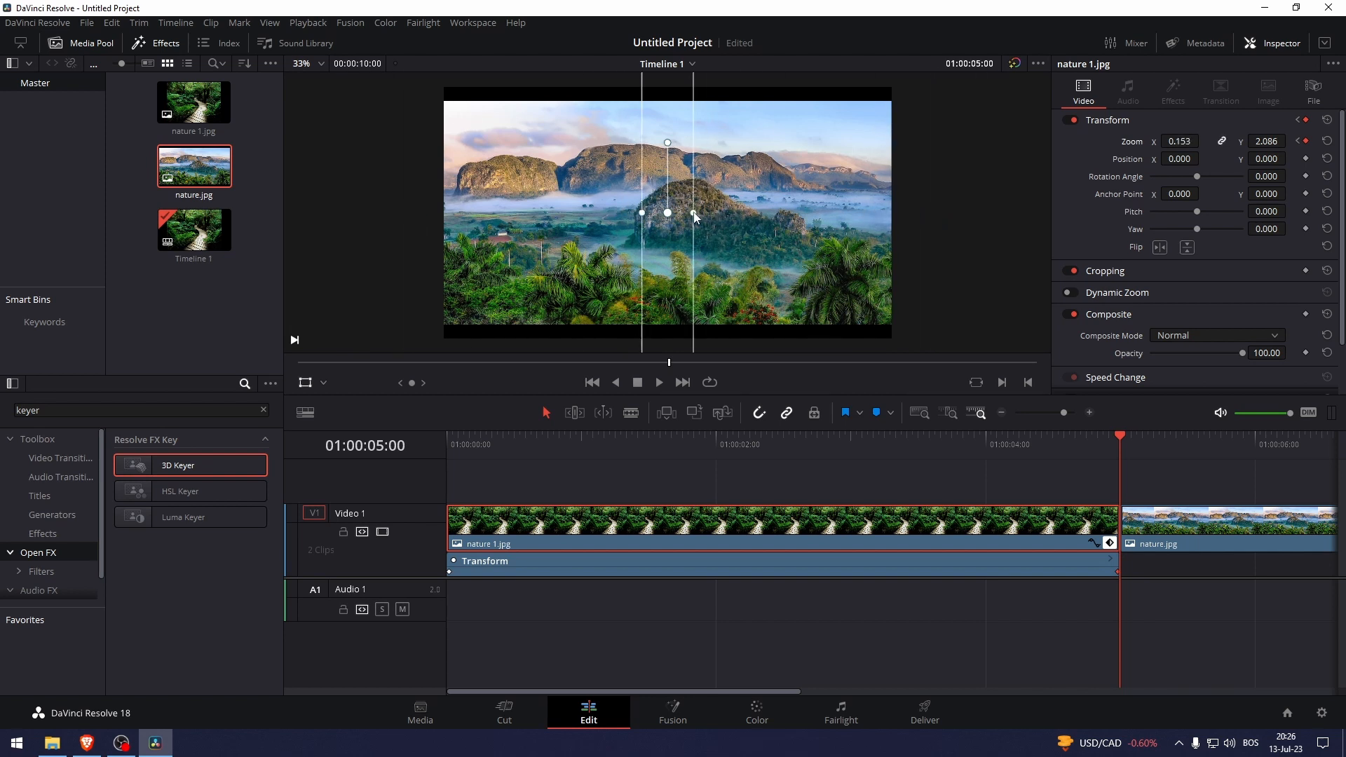
pyautogui.moveTo(668, 213); pyautogui.dragTo(972, 213)
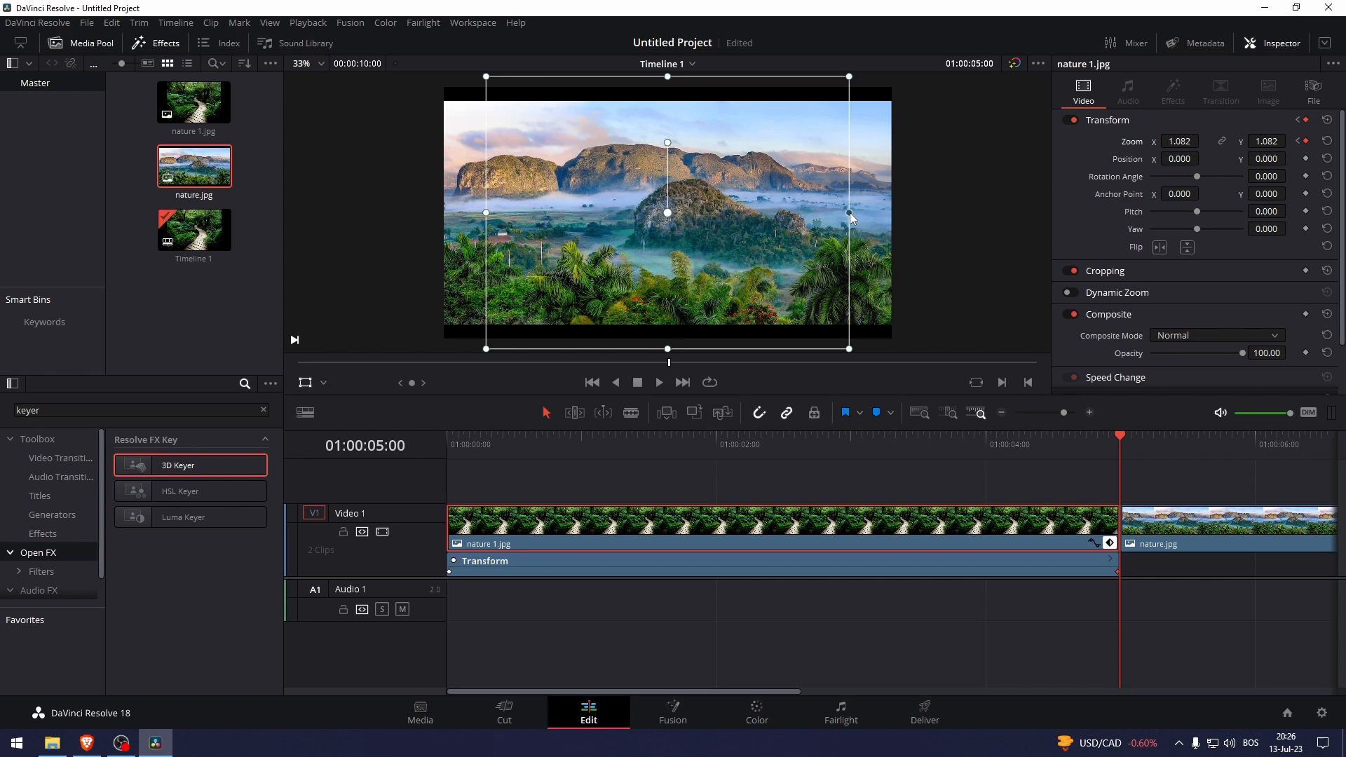
pyautogui.moveTo(849, 214); pyautogui.dragTo(833, 214)
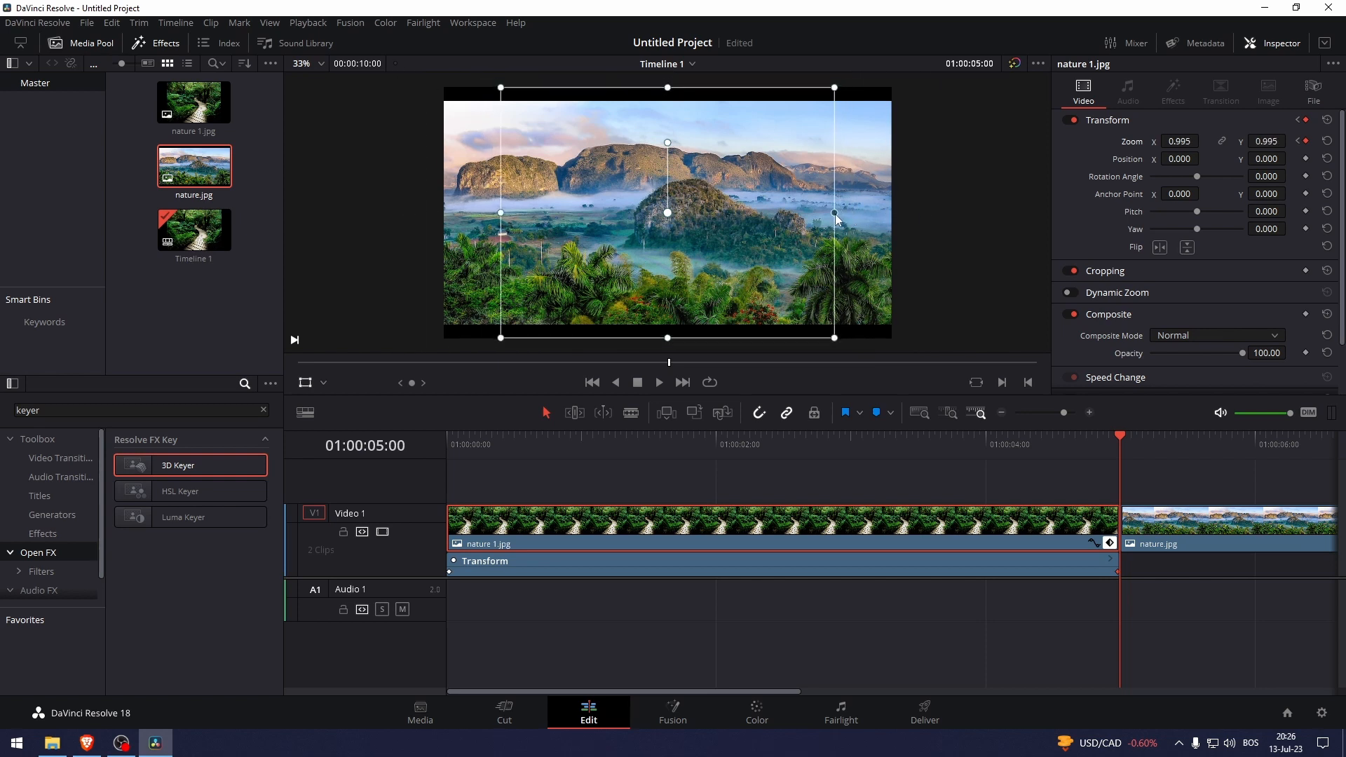
pyautogui.moveTo(817, 469)
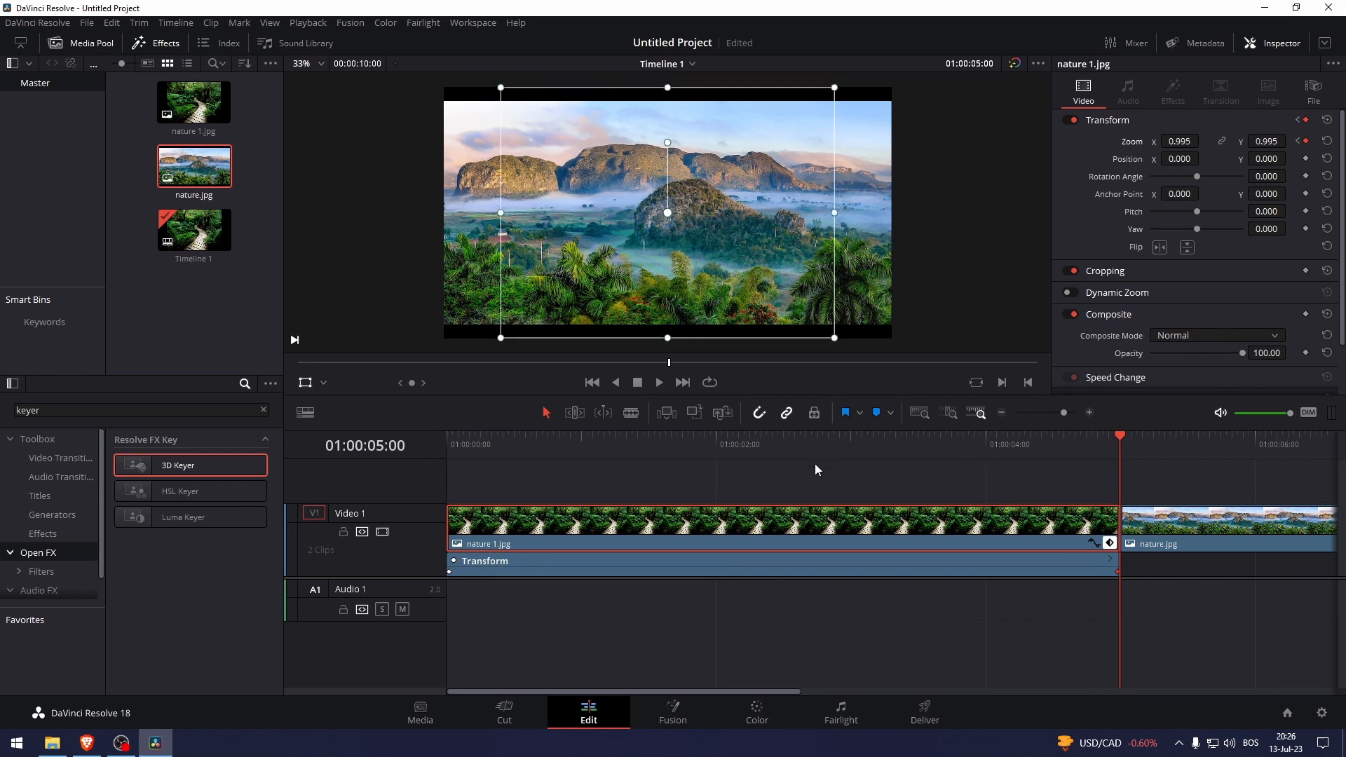
pyautogui.click(542, 437)
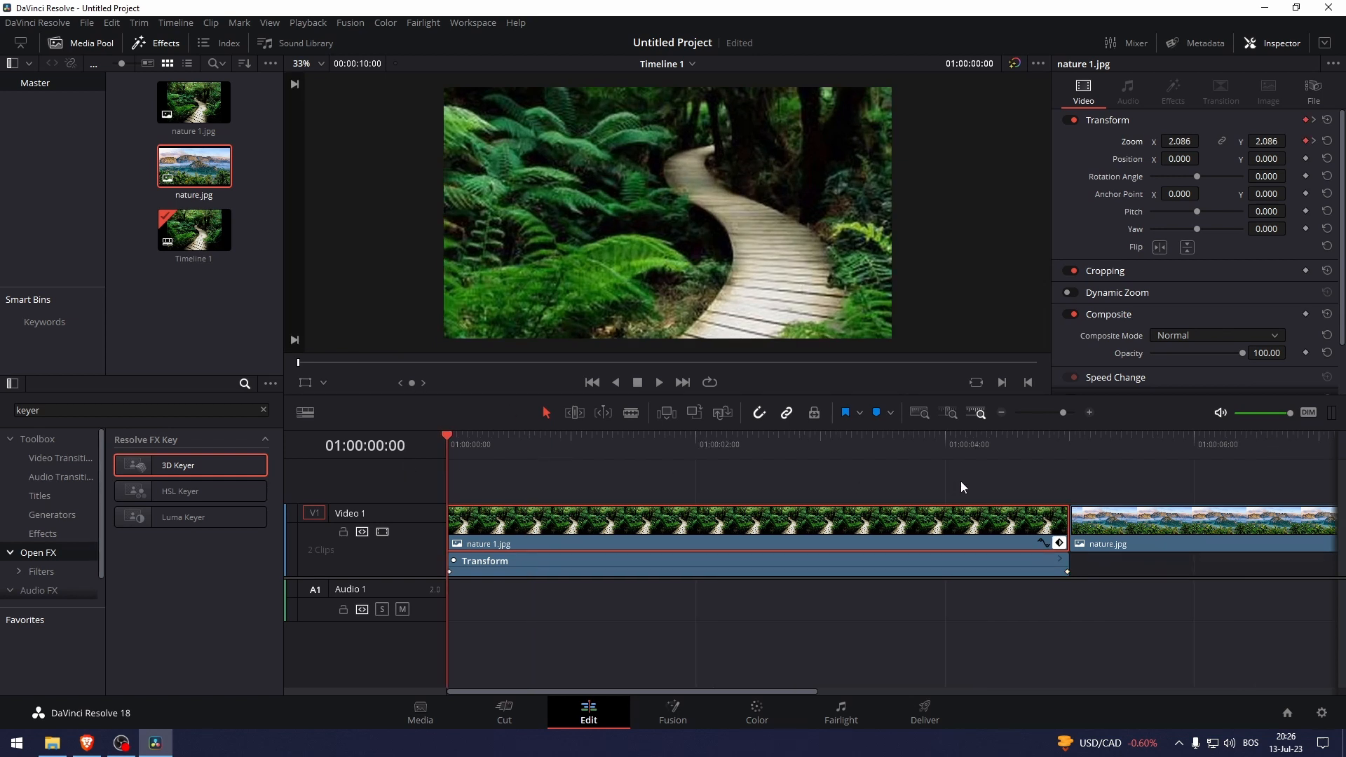
# - Park the playhead about one second into the forest clip, at 01:00:01:03
pyautogui.click(582, 435)
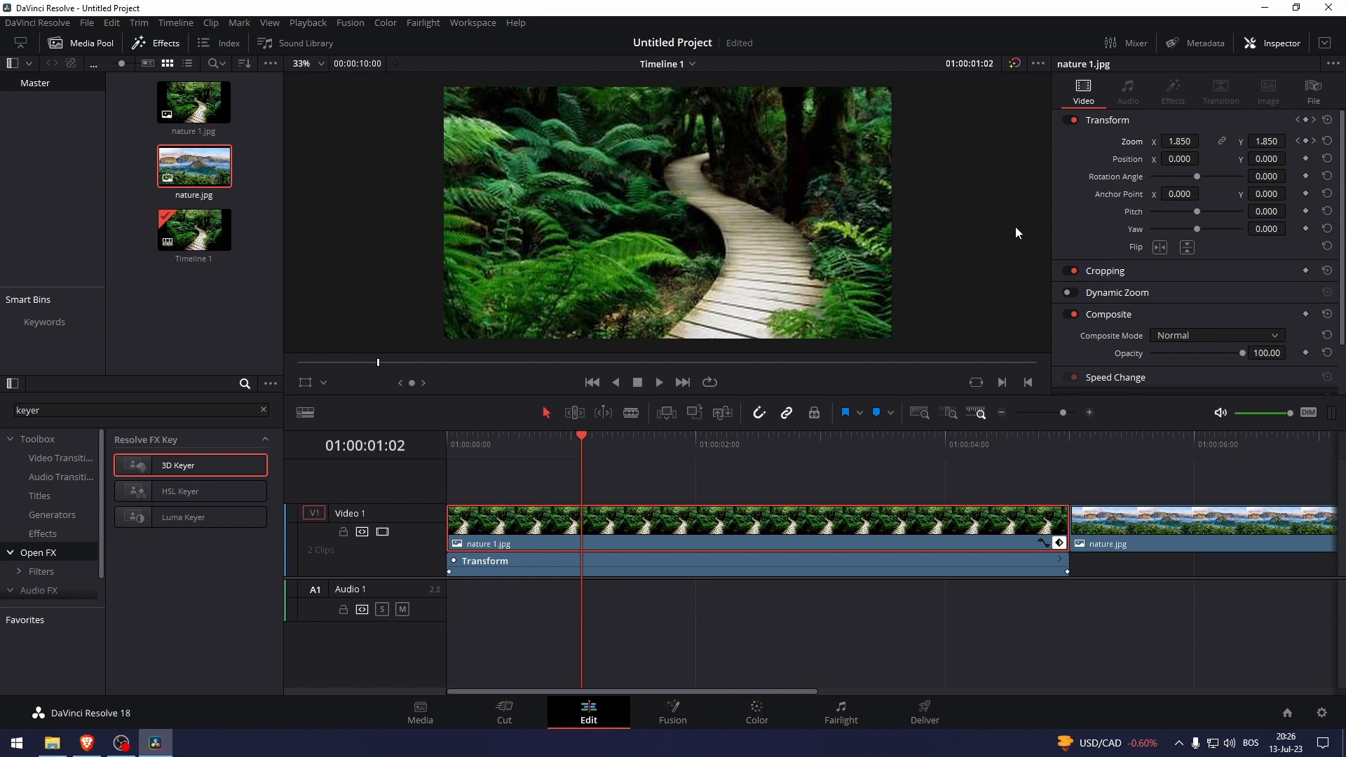
pyautogui.moveTo(902, 348)
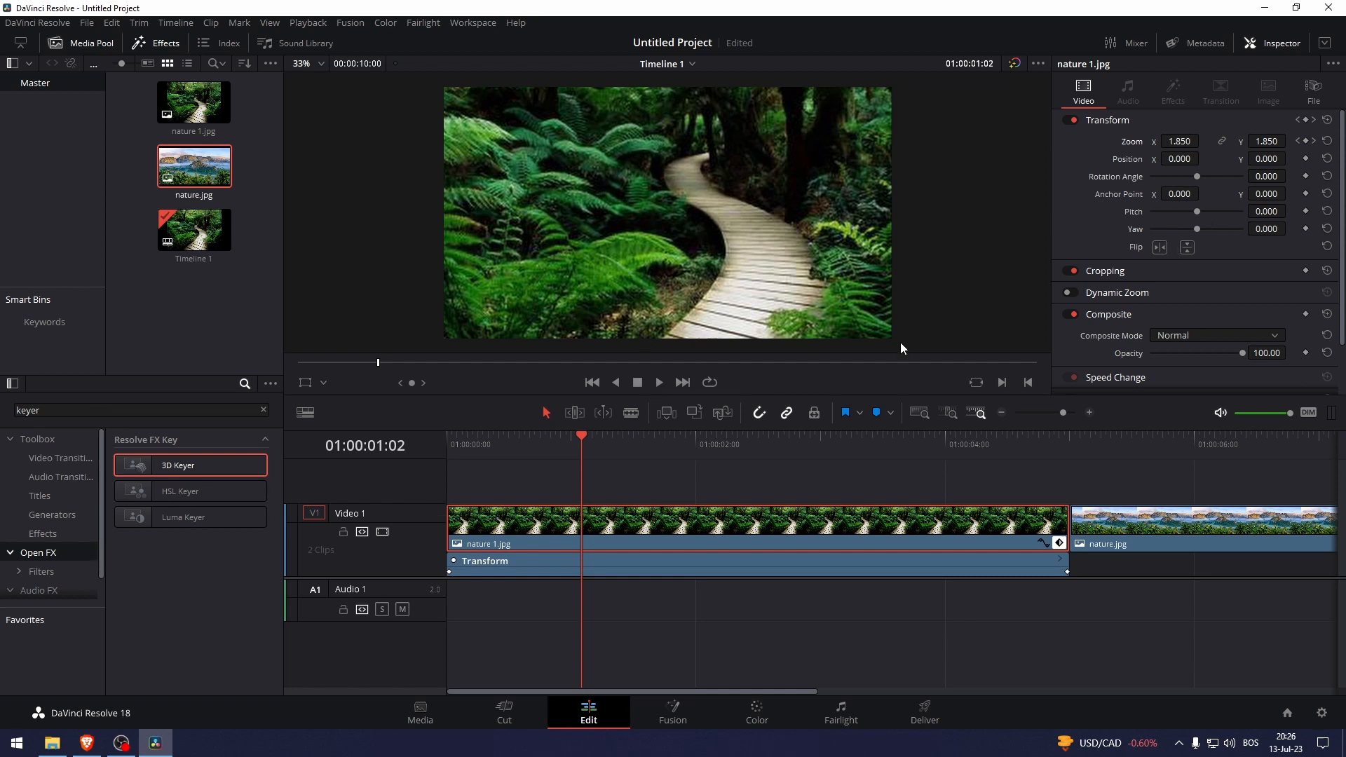
pyautogui.moveTo(555, 540)
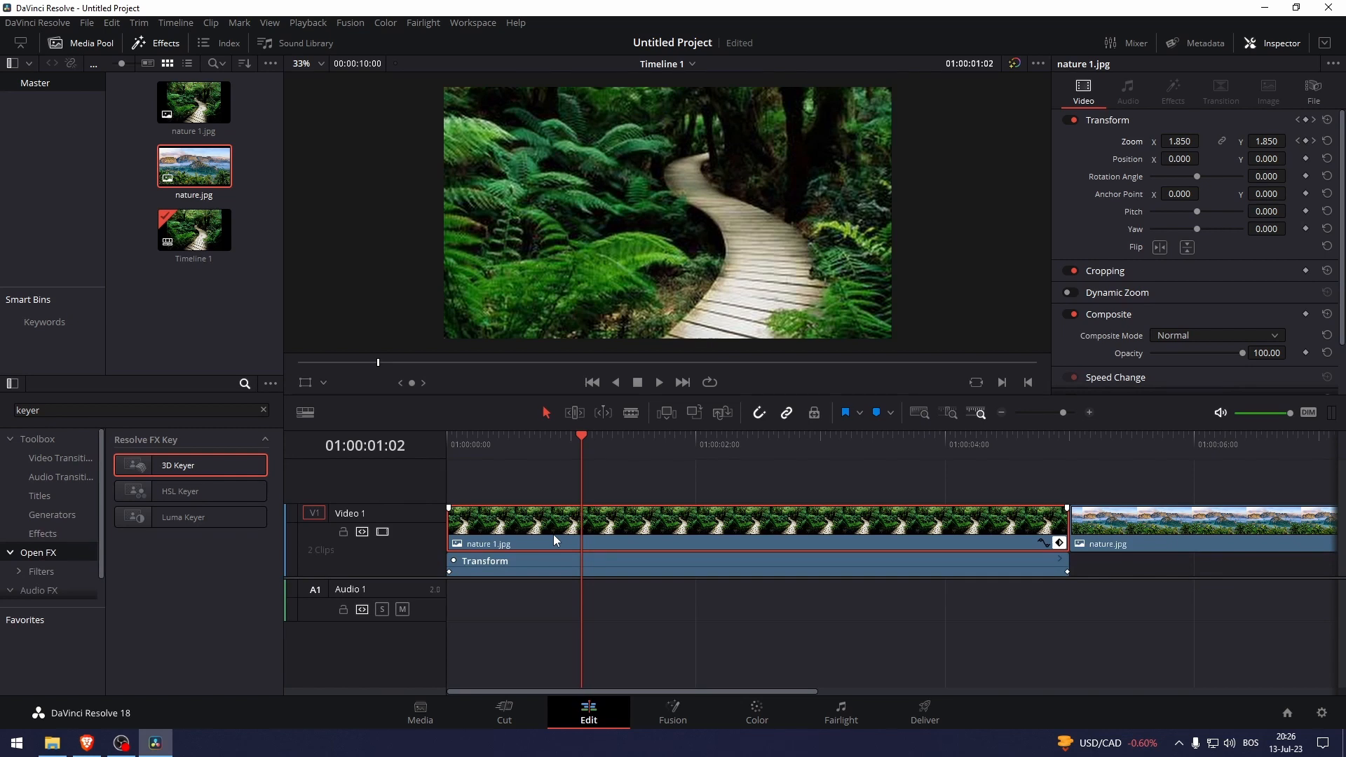
pyautogui.moveTo(621, 502)
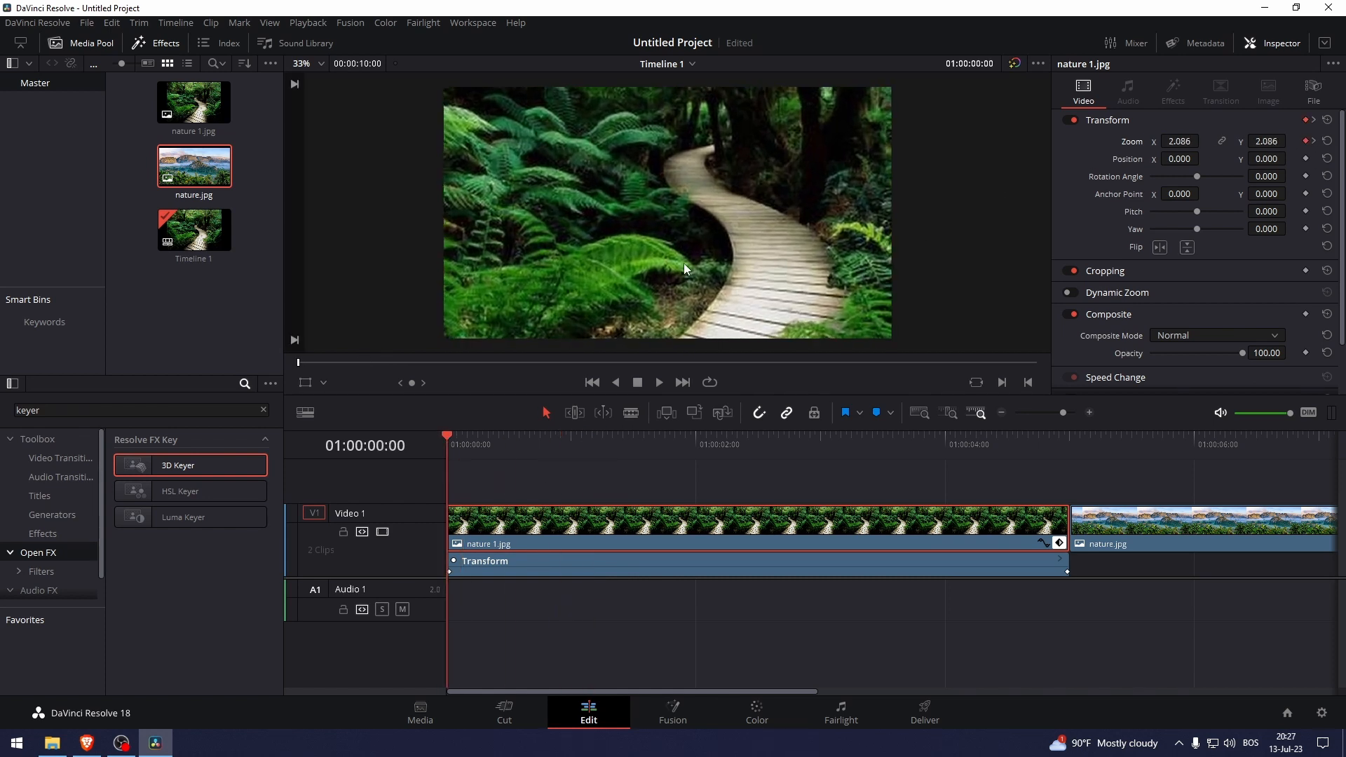
pyautogui.moveTo(845, 200)
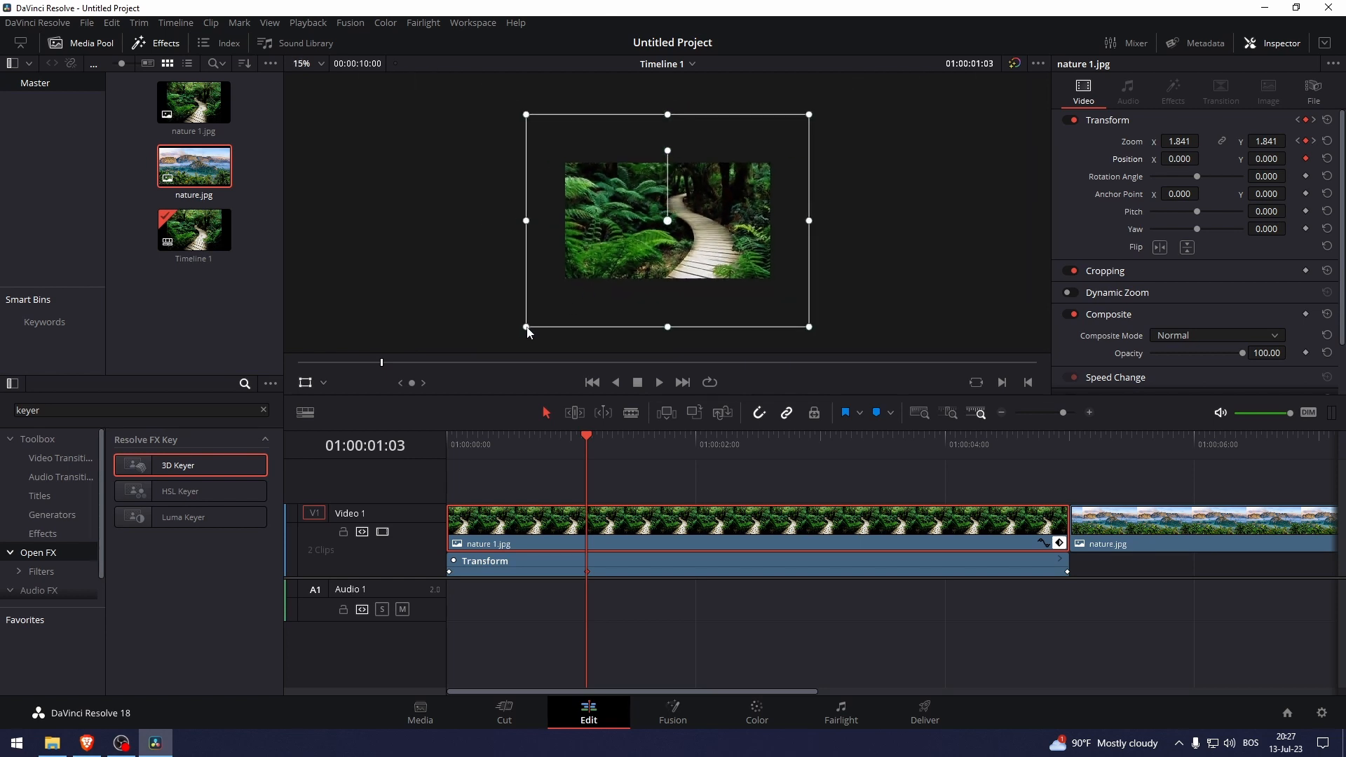
# - Move the first-frame image to Position 16.117, -9.723 at zoom 1.664
pyautogui.moveTo(527, 327); pyautogui.dragTo(530, 322)
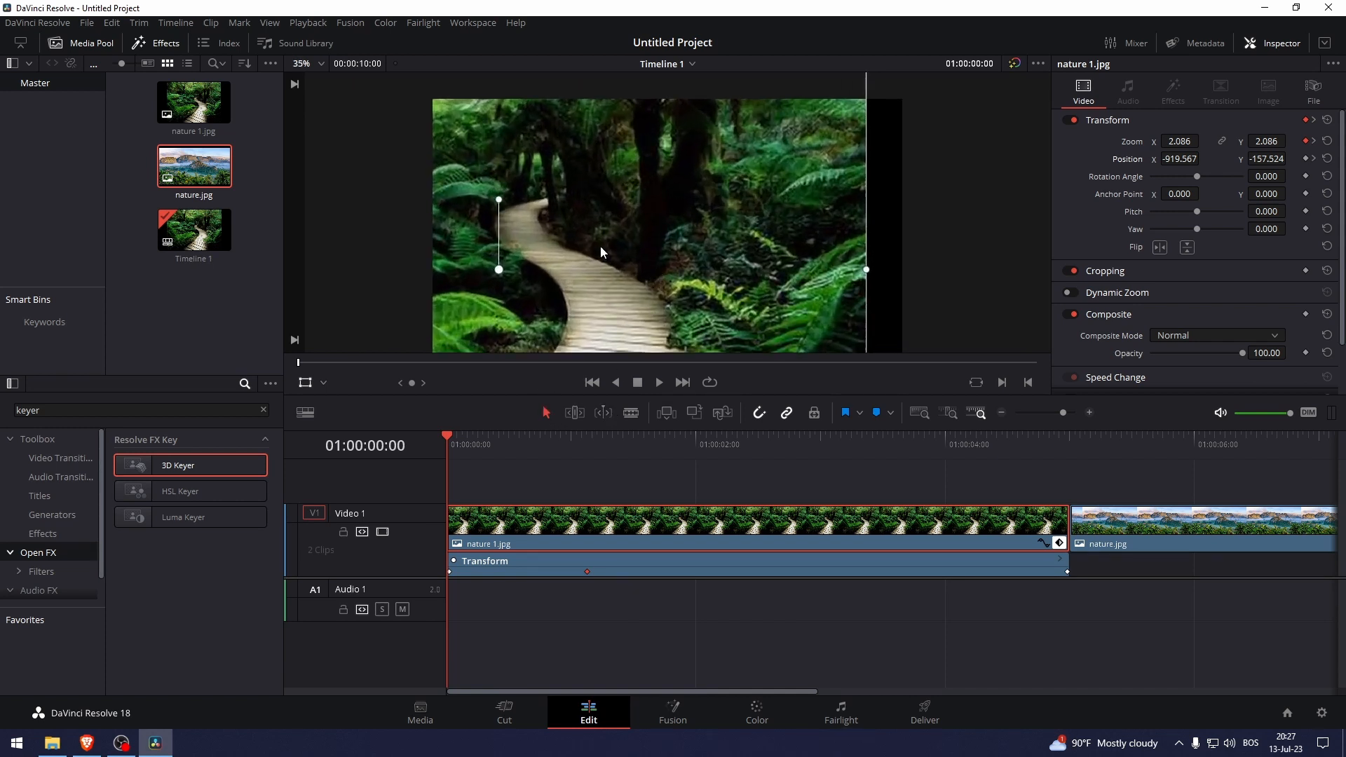
pyautogui.click(302, 63)
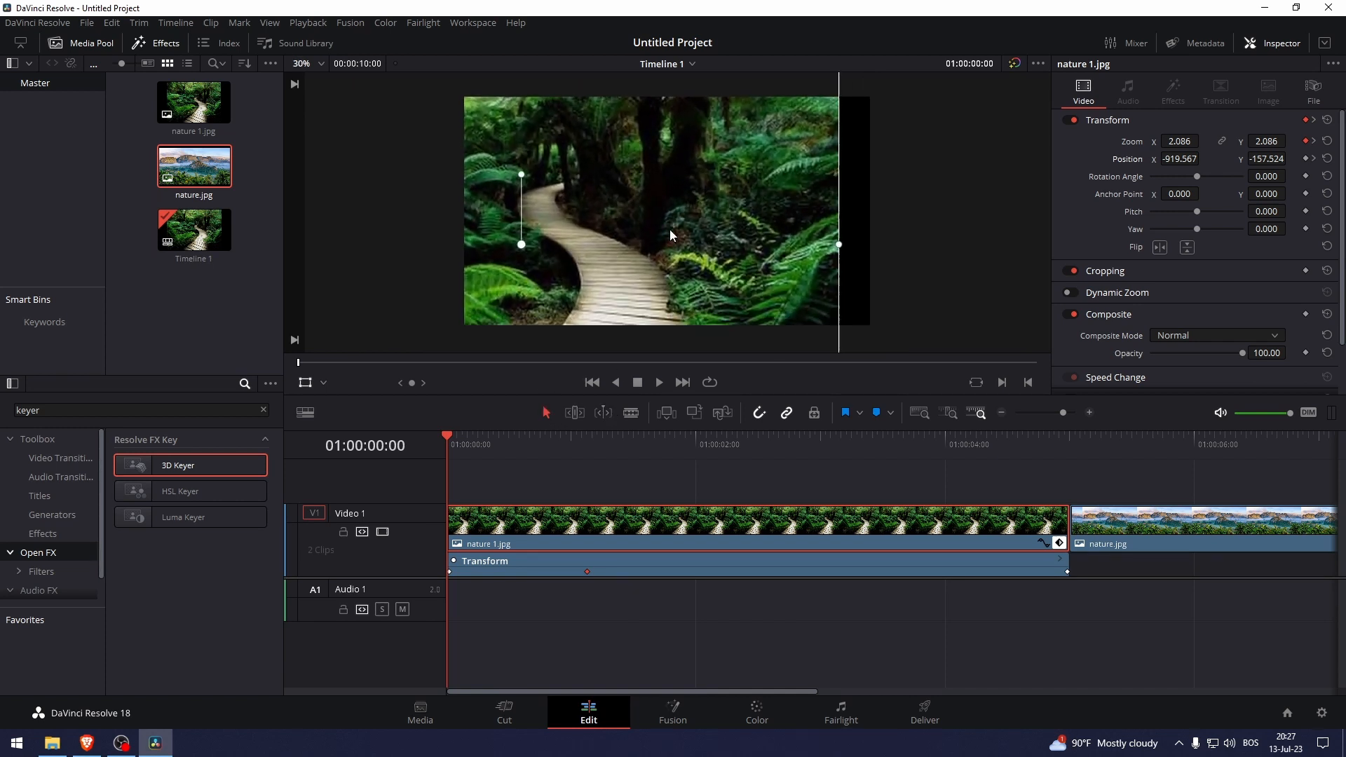
pyautogui.click(317, 63)
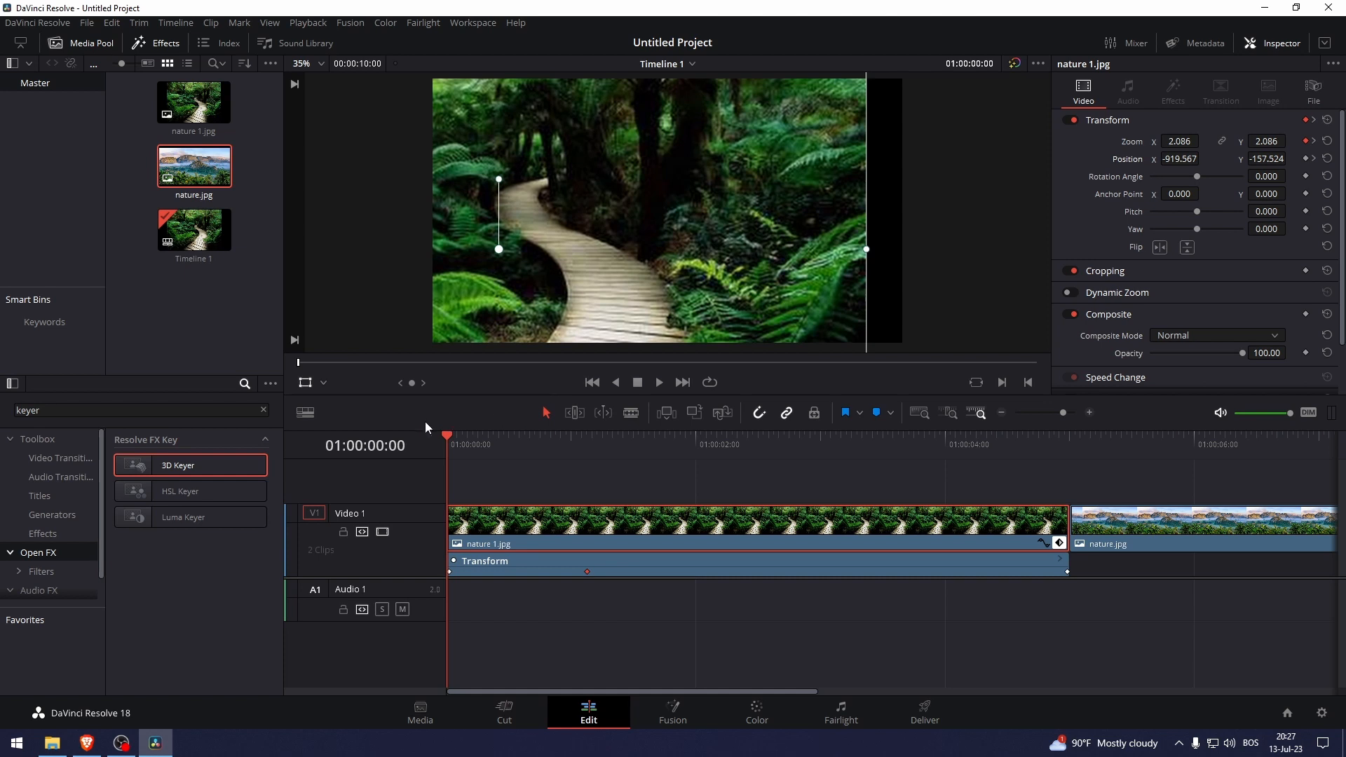
pyautogui.click(658, 382)
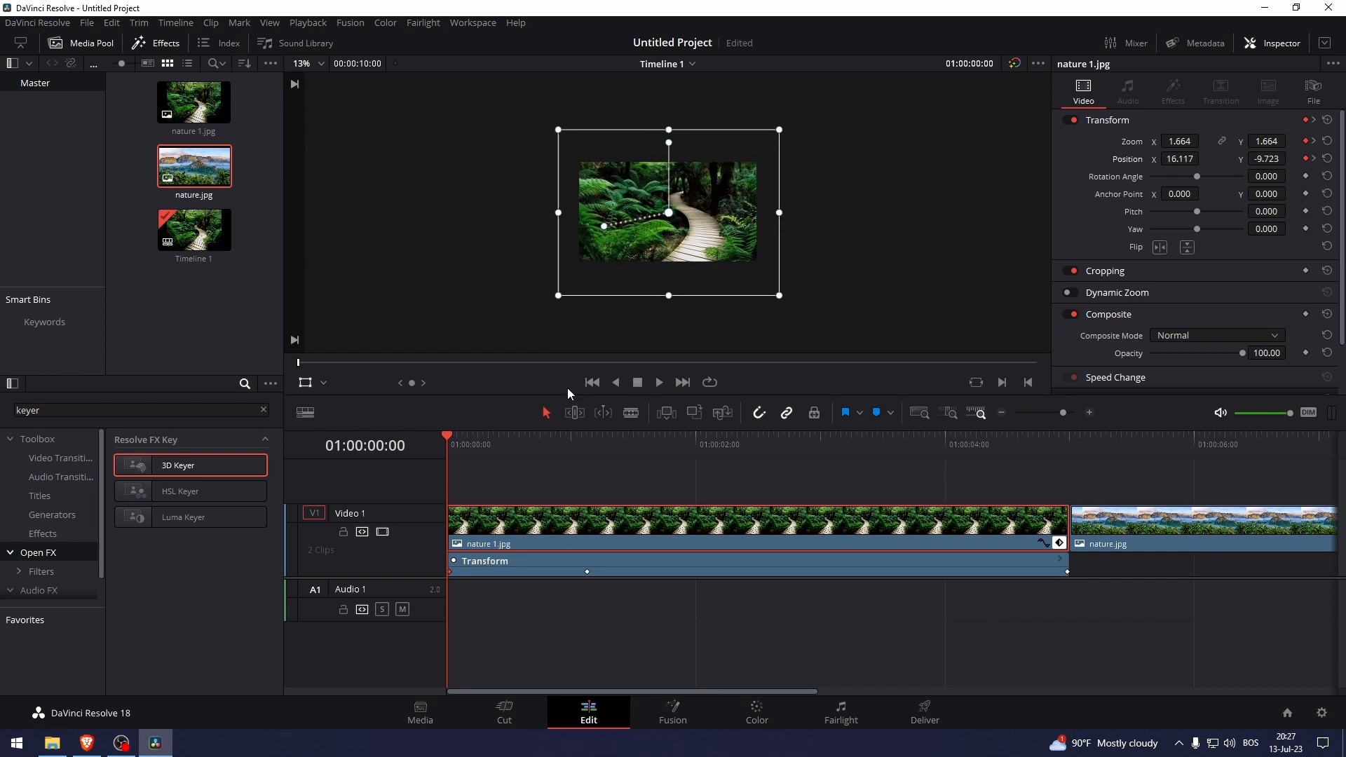
# - At 01:00:05:00, enlarge the forest image to zoom 1.381, shifted slightly left
pyautogui.click(711, 435)
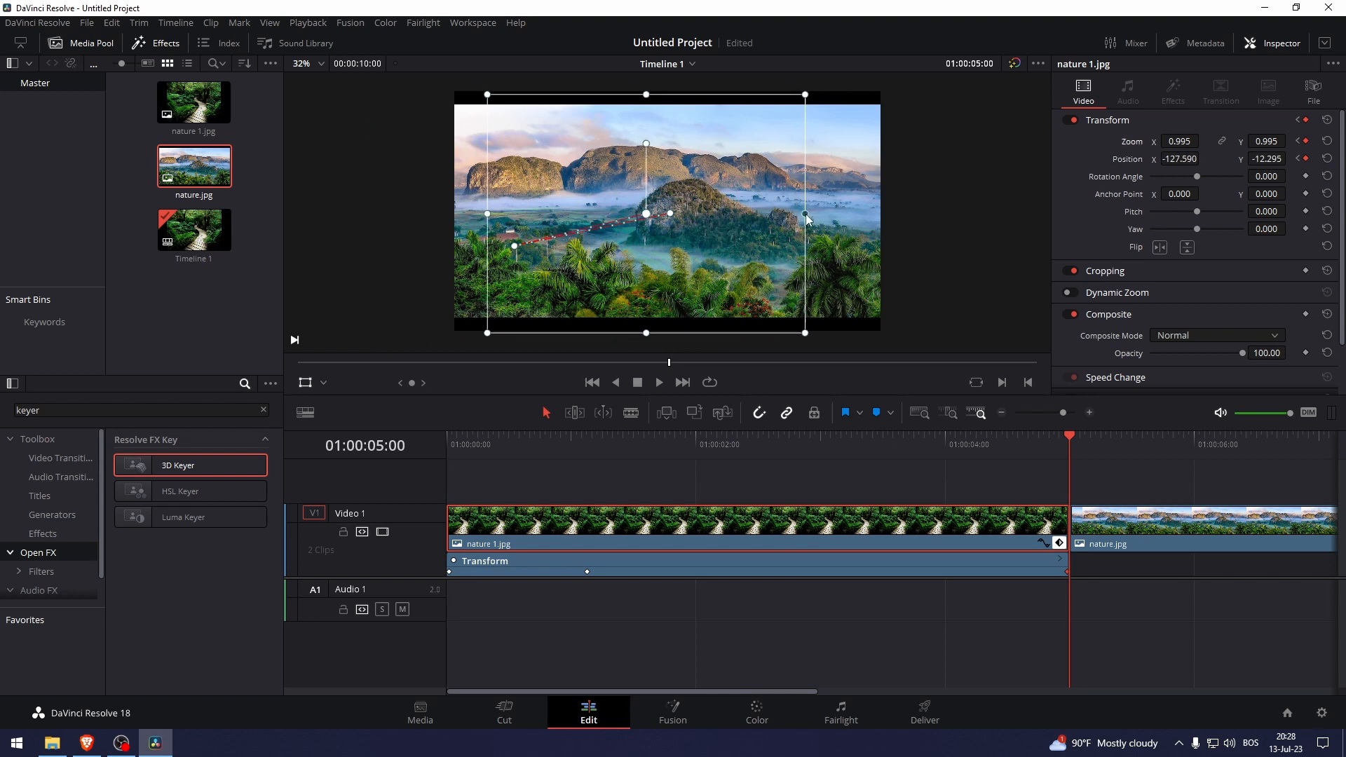
pyautogui.moveTo(805, 214); pyautogui.dragTo(867, 214)
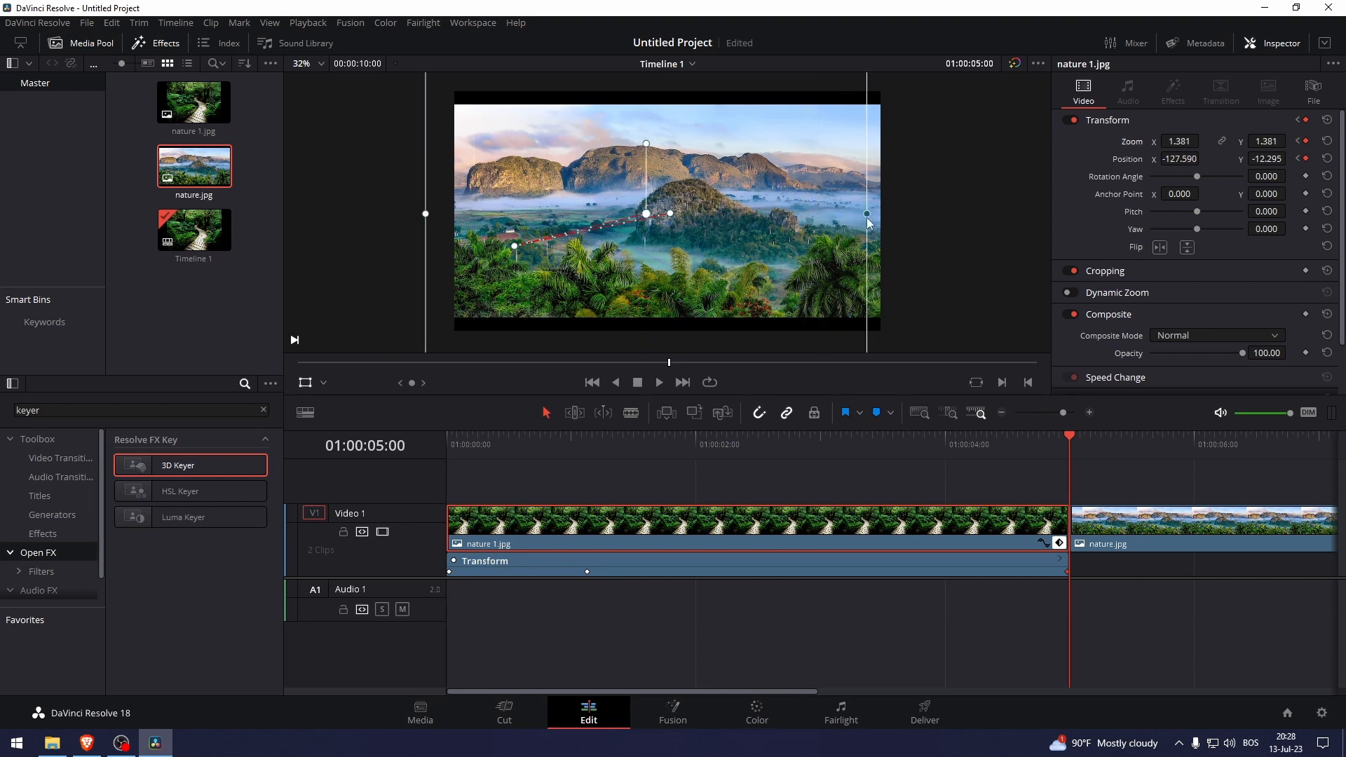